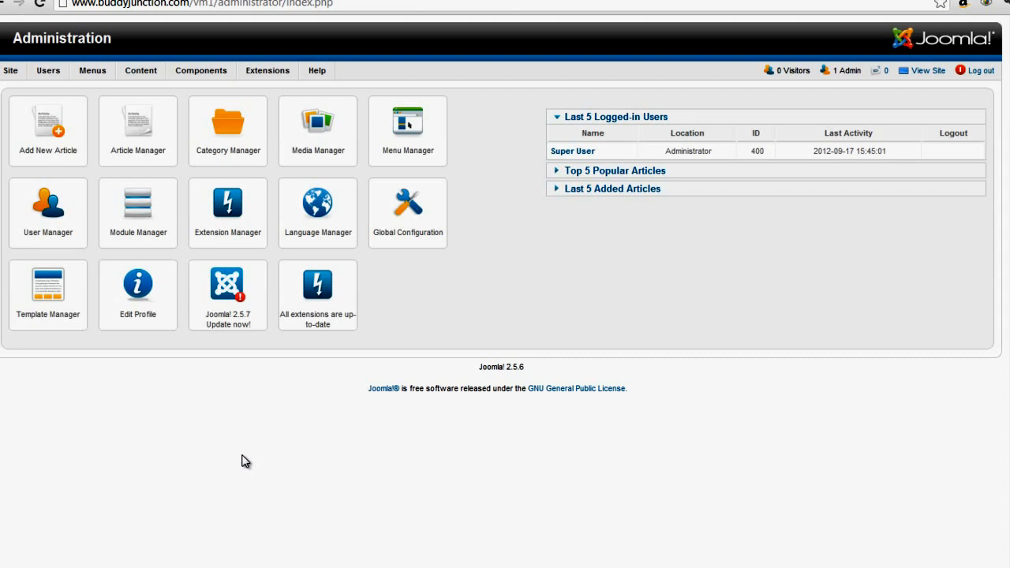
pyautogui.moveTo(265, 464)
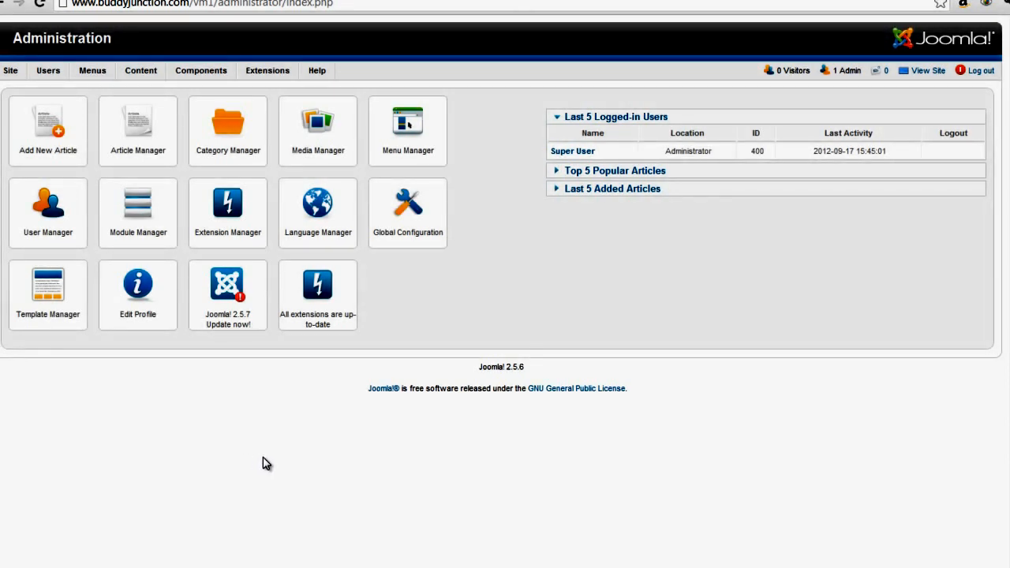
pyautogui.moveTo(281, 464)
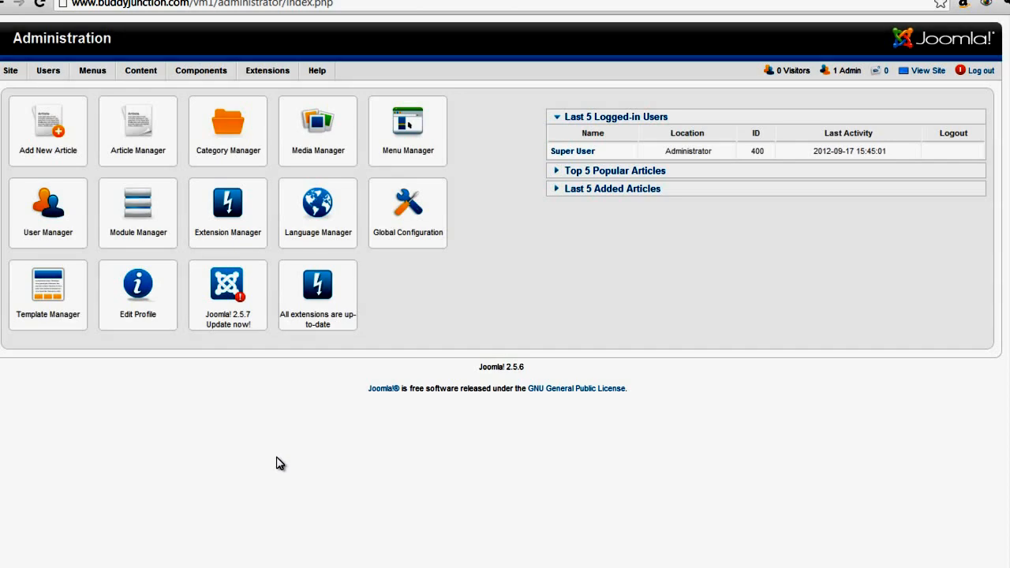
# Reach the Extension Manager install page and start picking a package file from the Desktop
pyautogui.click(200, 69)
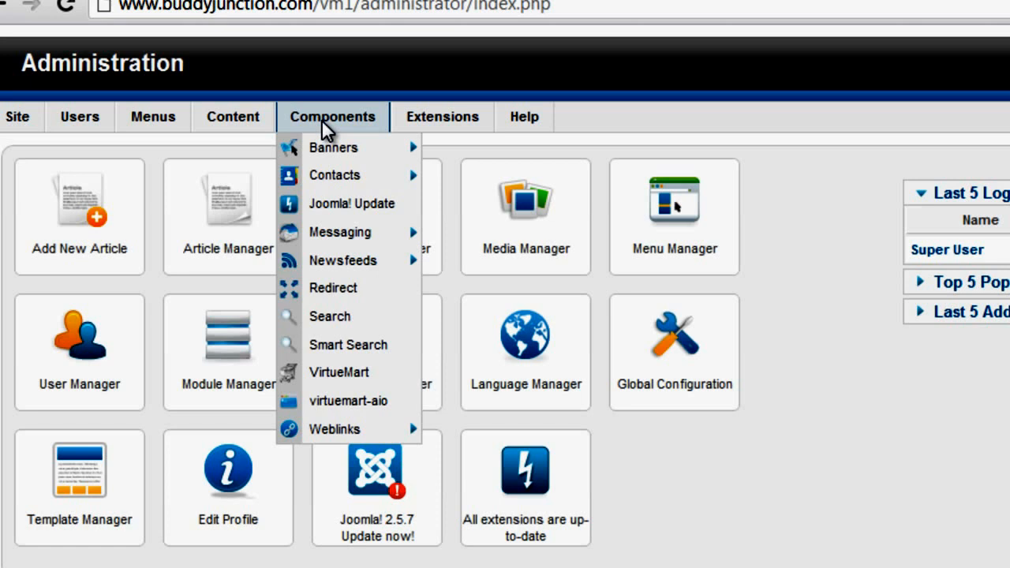
pyautogui.click(442, 117)
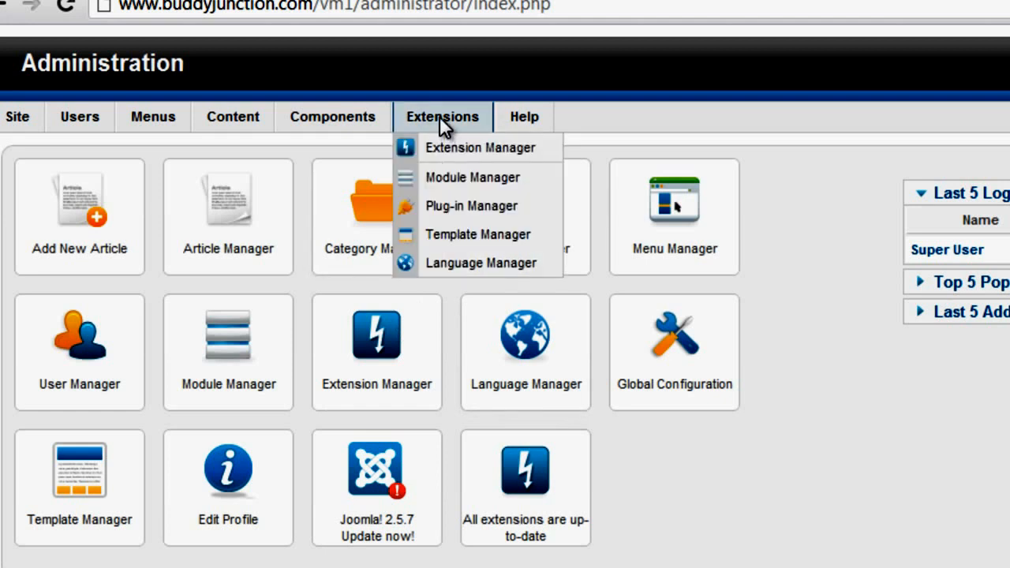
pyautogui.click(479, 148)
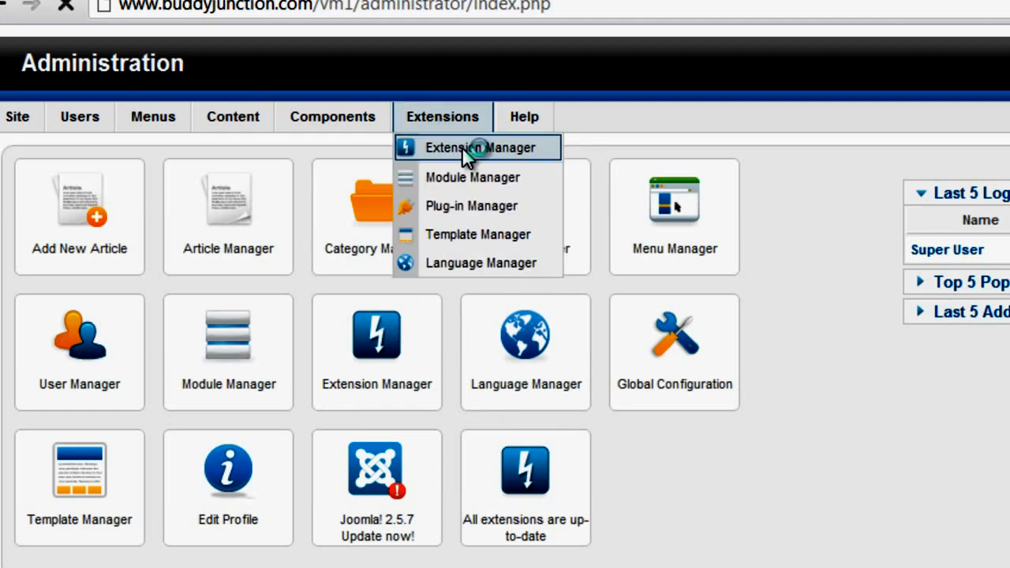
pyautogui.click(474, 149)
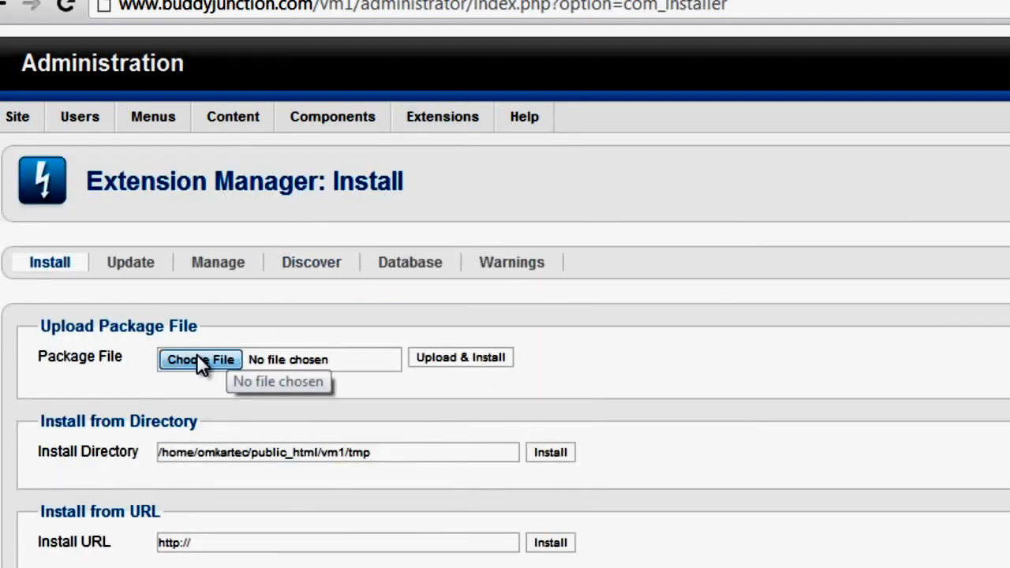
pyautogui.click(199, 359)
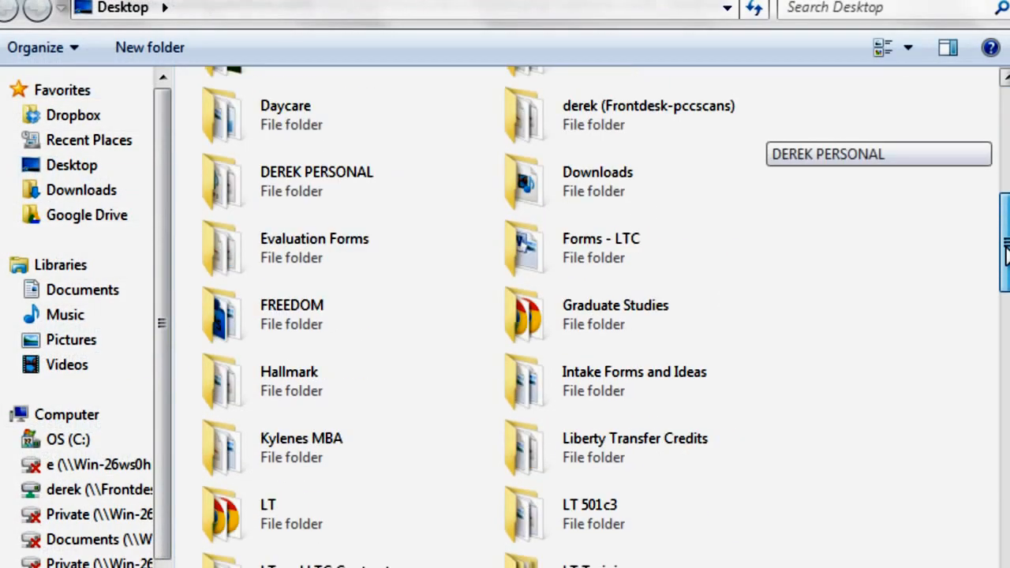
# Select com_vmshipping_v3.zip and run Upload & Install so Joomla reports the component installed
pyautogui.scroll(-3)
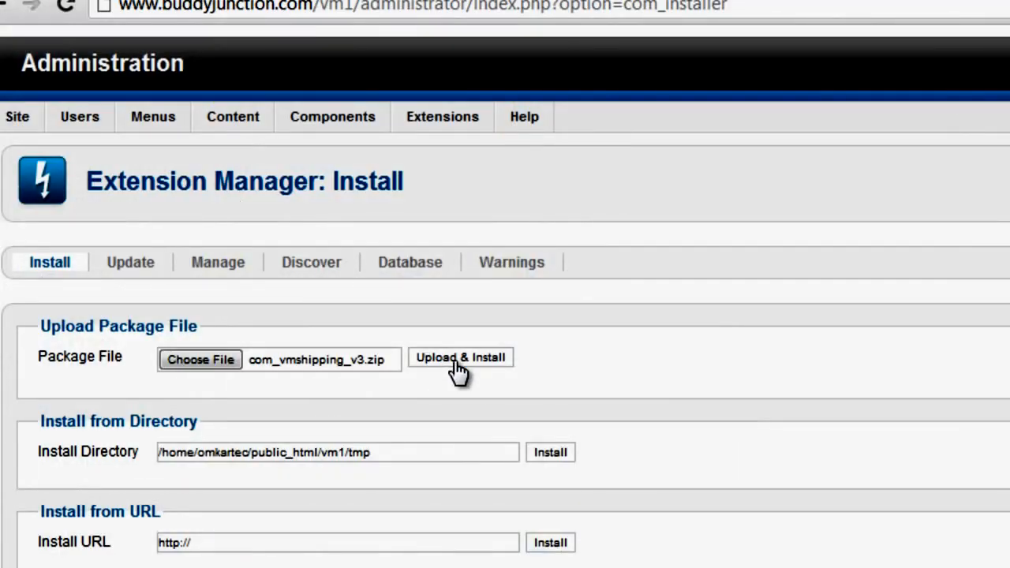
pyautogui.click(461, 357)
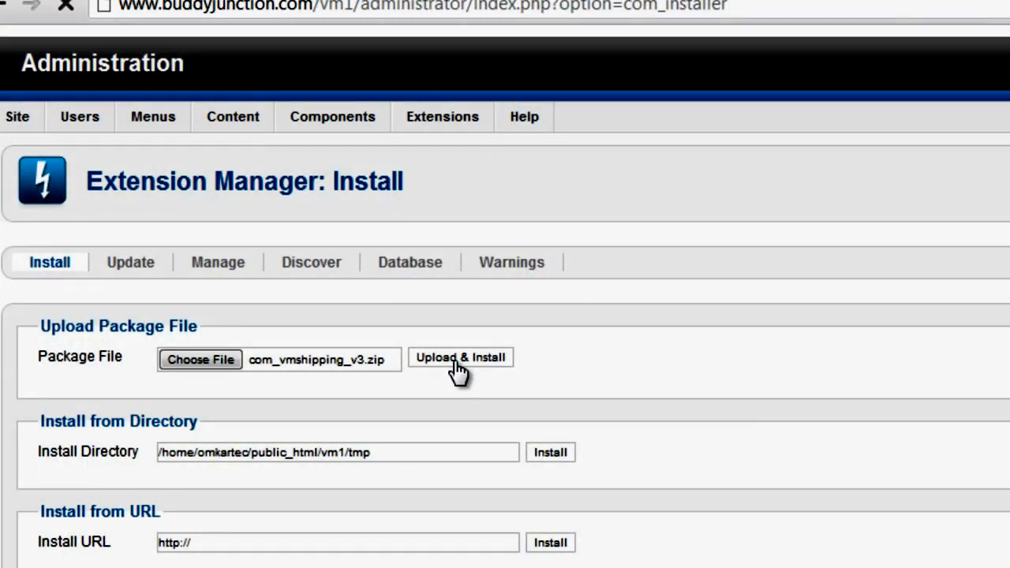
pyautogui.click(461, 357)
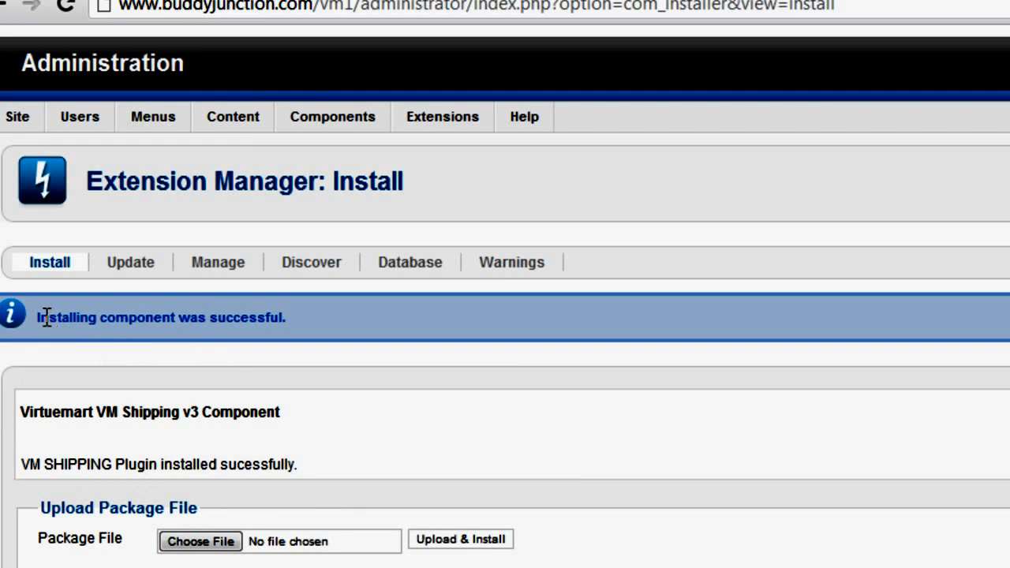
# Show the Components menu, now listing com-vmshippingv3 alongside VirtueMart
pyautogui.click(332, 117)
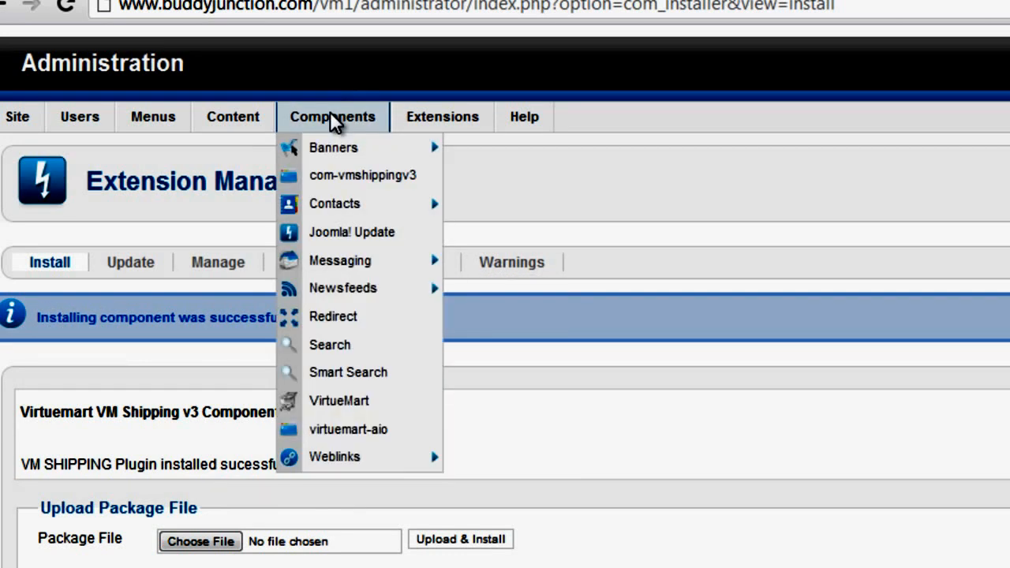
pyautogui.moveTo(363, 175)
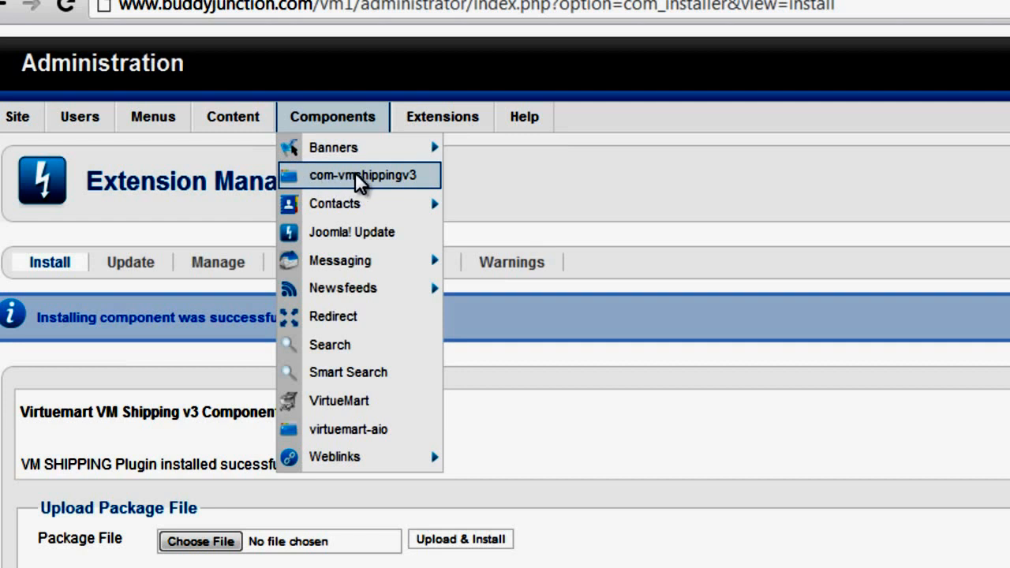
pyautogui.moveTo(371, 186)
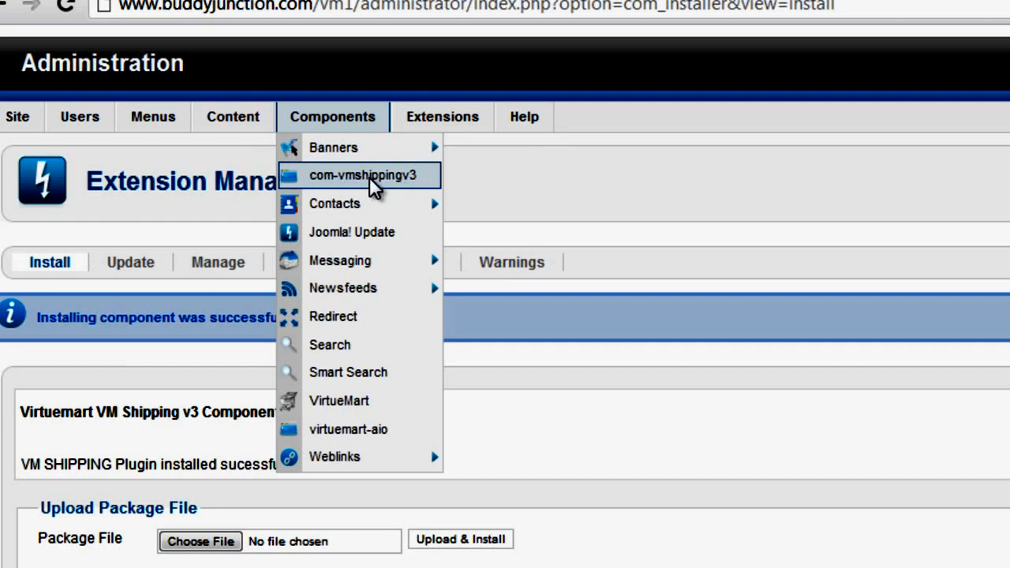
pyautogui.moveTo(350, 401)
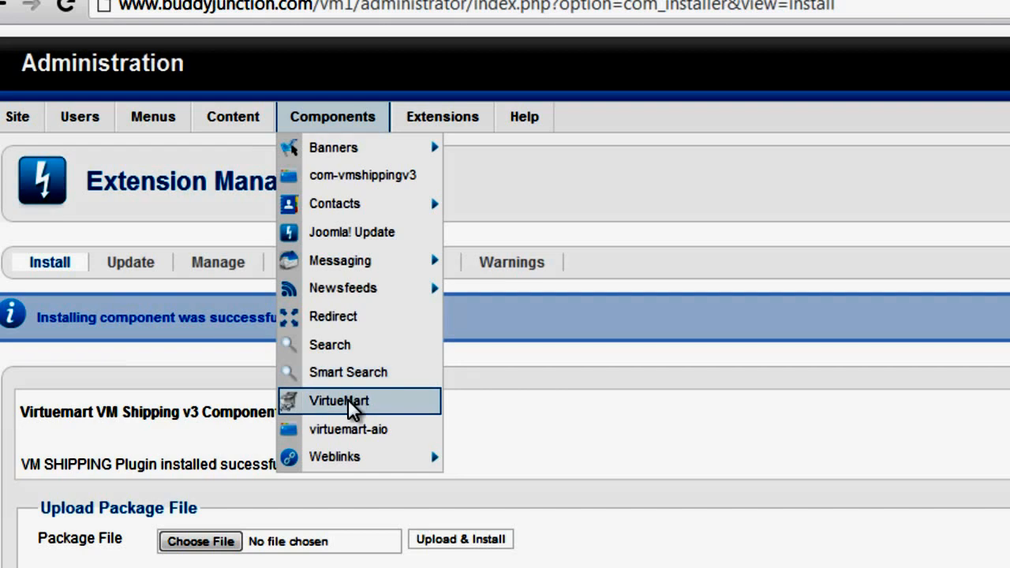
# Go into VirtueMart, expand Shop and reach the VM Shipping page with SKU-based rates and default charges
pyautogui.click(337, 401)
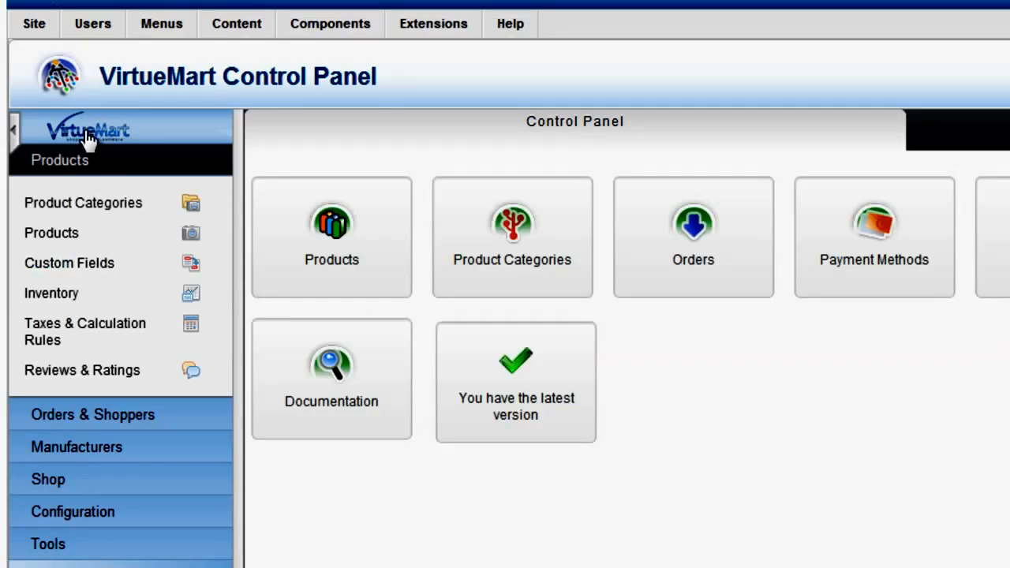
pyautogui.scroll(-3)
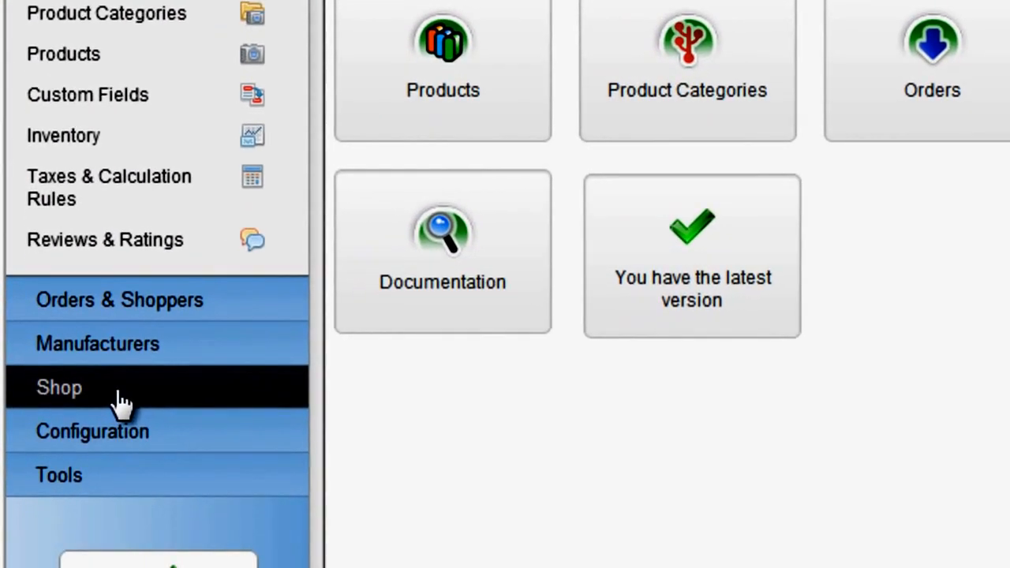
pyautogui.click(60, 389)
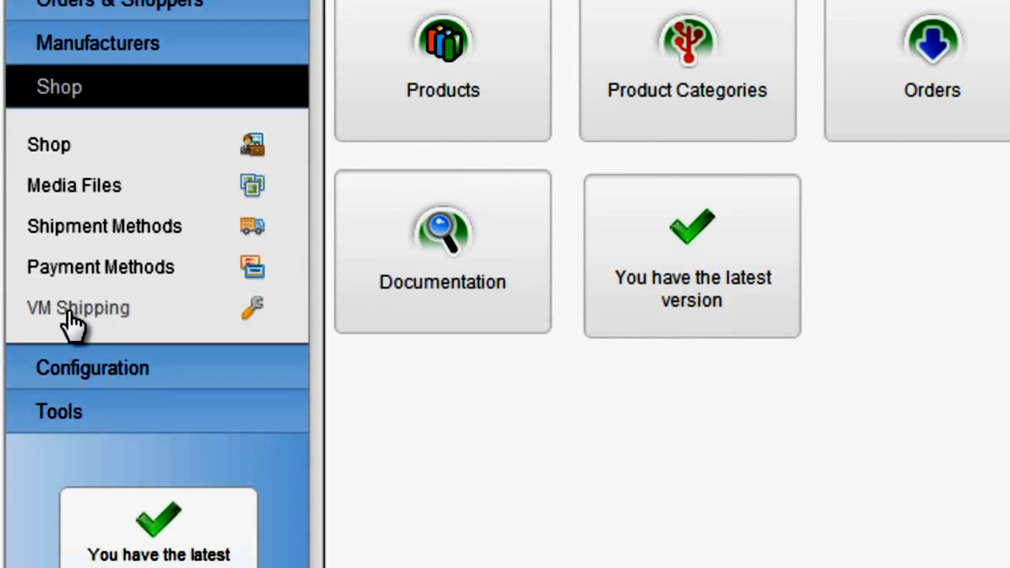
pyautogui.moveTo(82, 327)
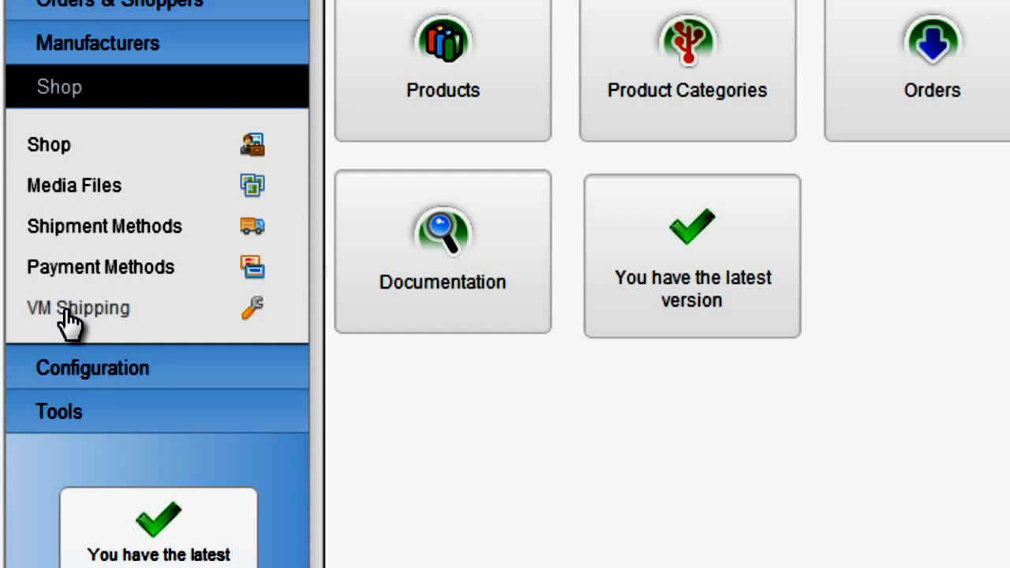
pyautogui.click(79, 308)
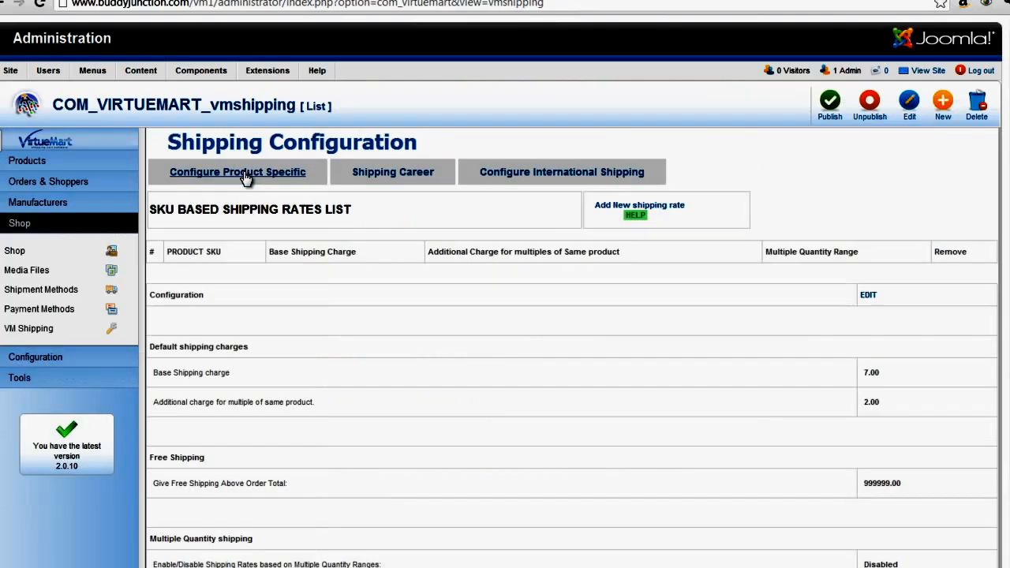